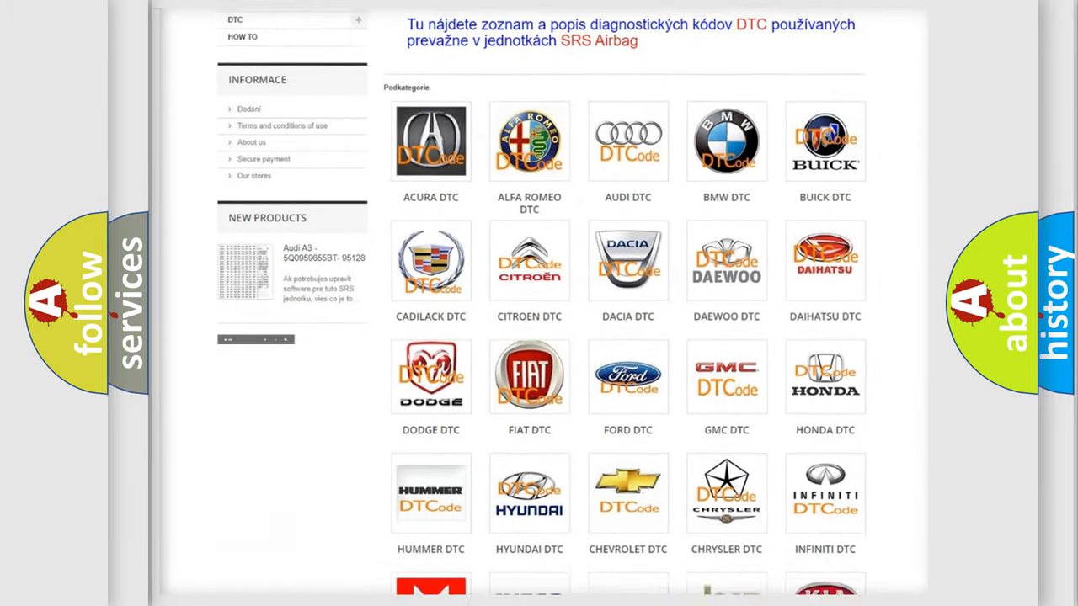
pyautogui.scroll(-3)
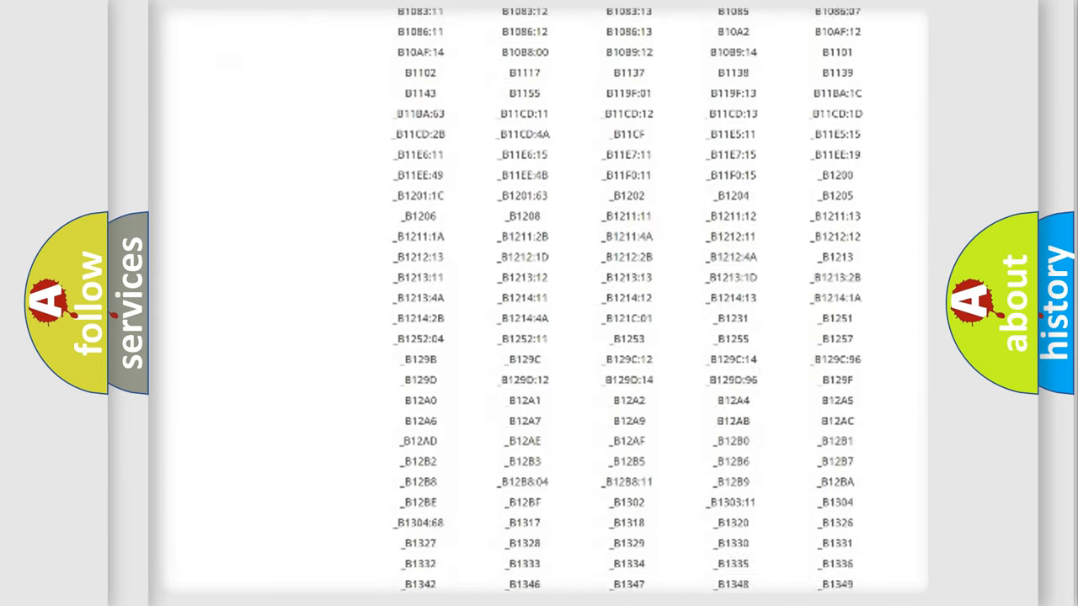
pyautogui.scroll(-3)
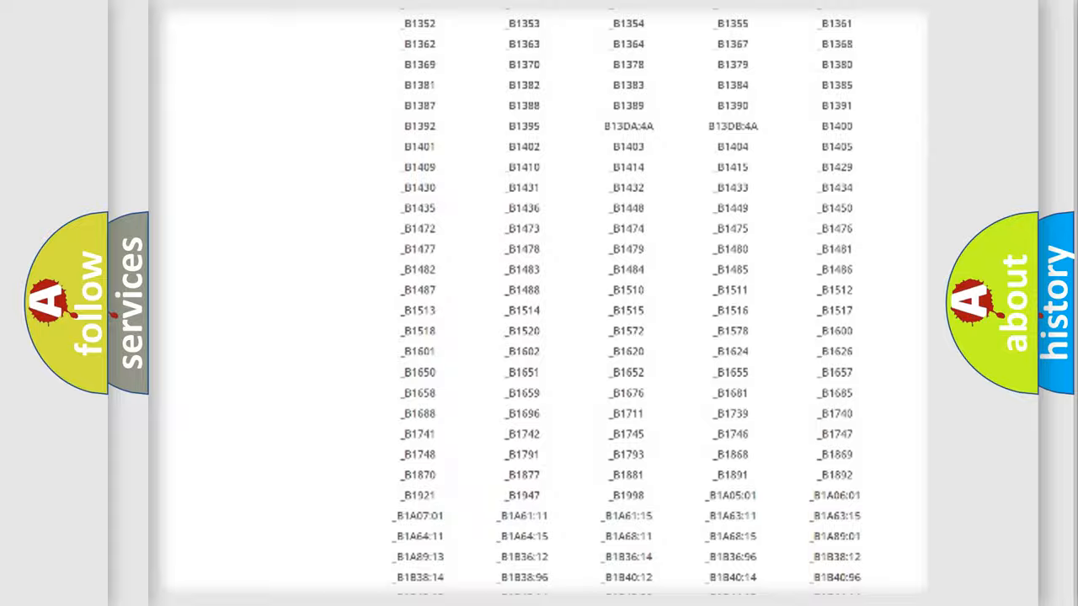